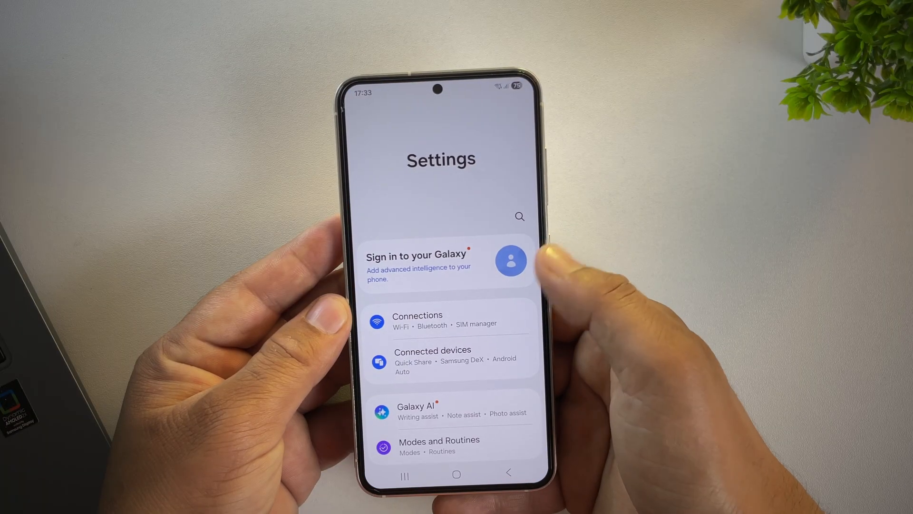
Review About phone and Software information to check the One UI and Android versions
scroll(down, 3)
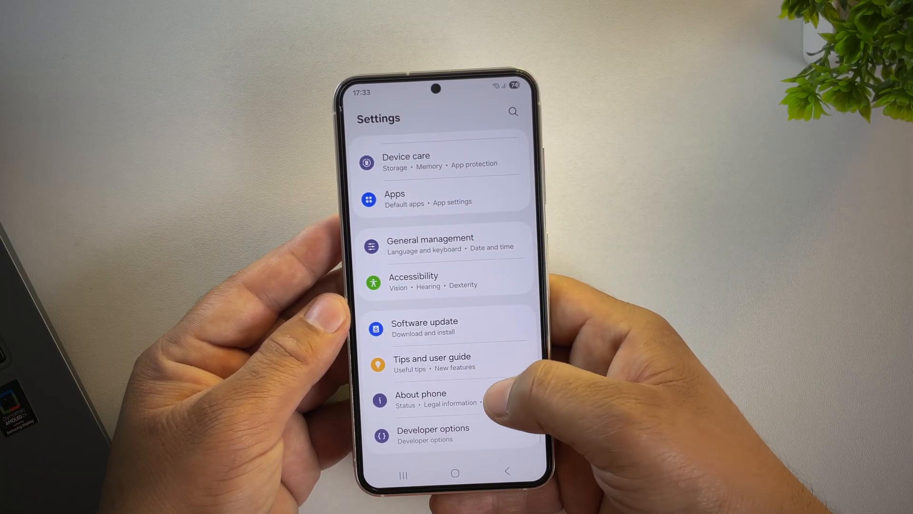
click(420, 394)
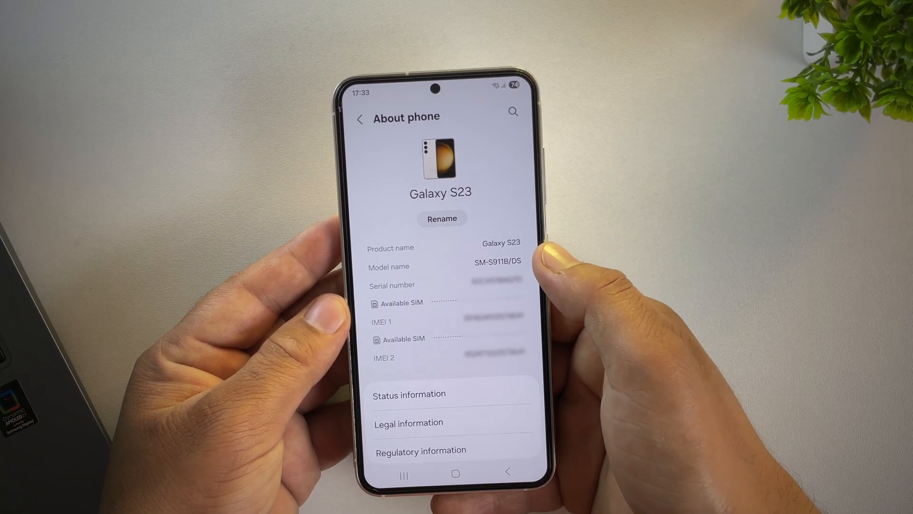
scroll(down, 3)
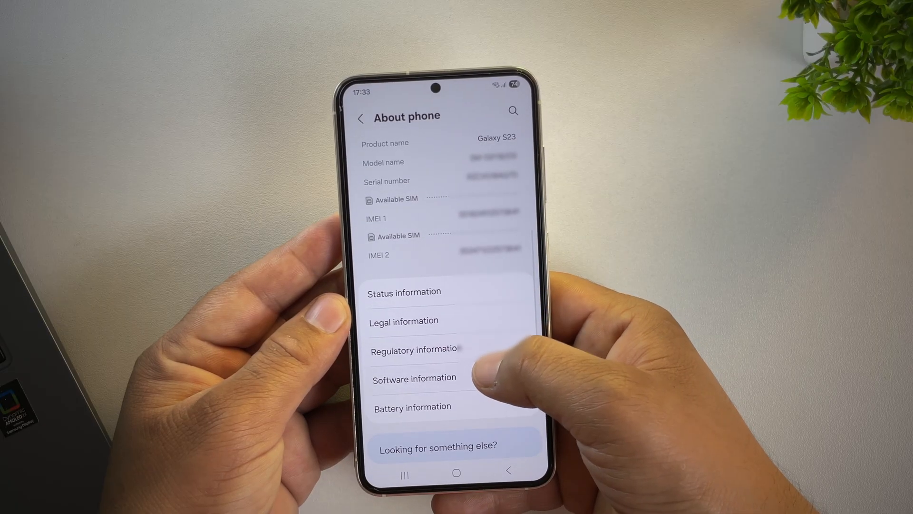
click(415, 378)
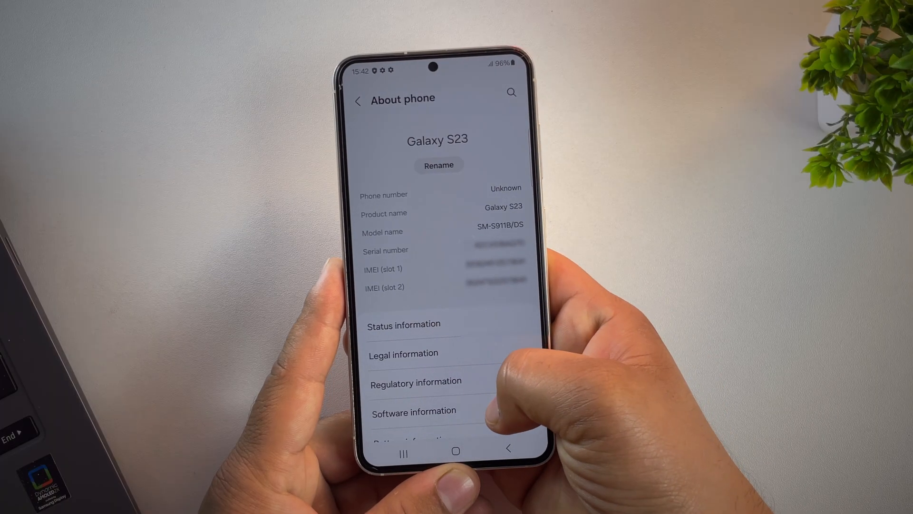
click(414, 411)
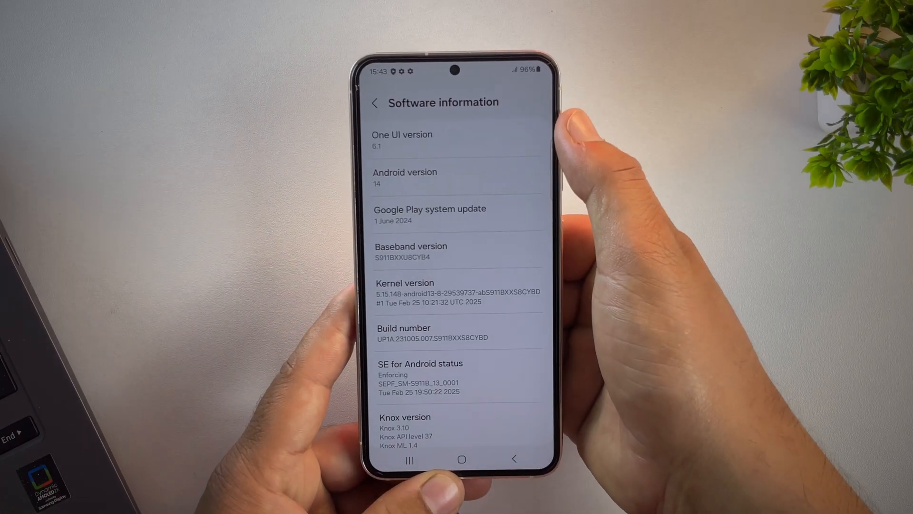
click(377, 102)
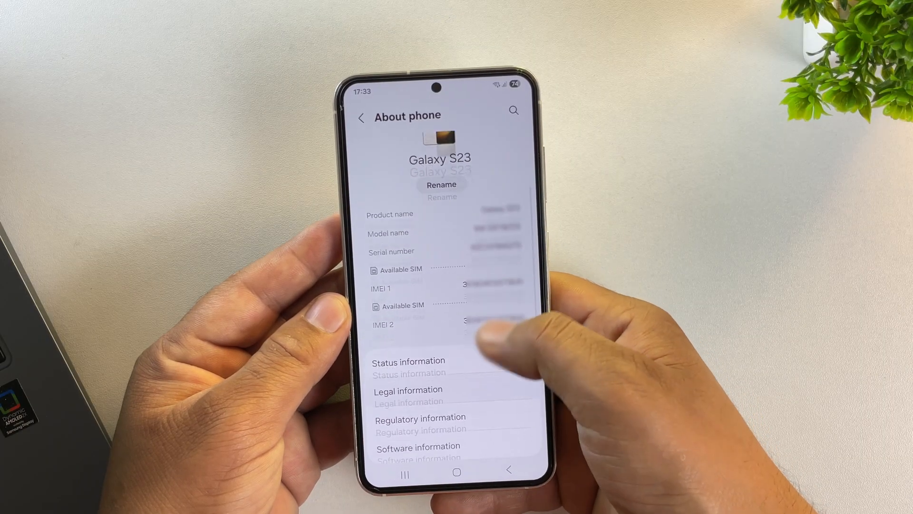
click(418, 447)
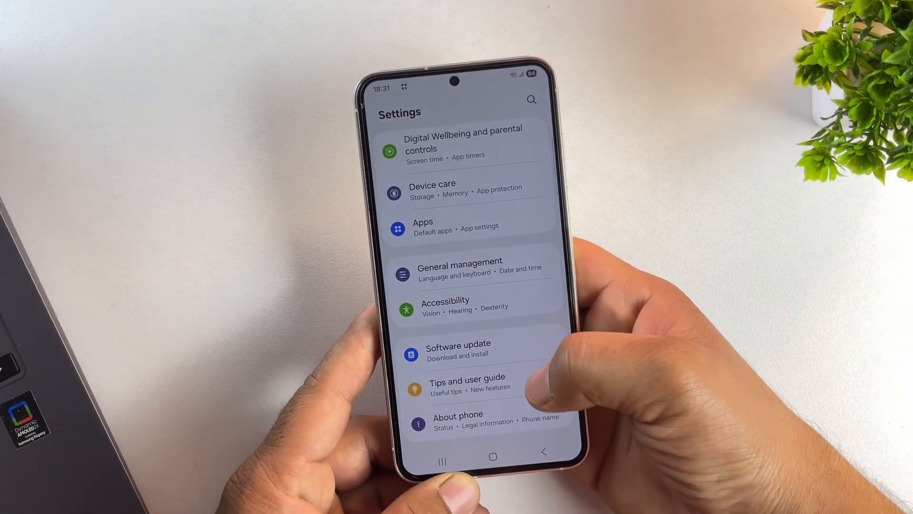
Tap Build number to enable developer mode, then enter Developer options
click(456, 413)
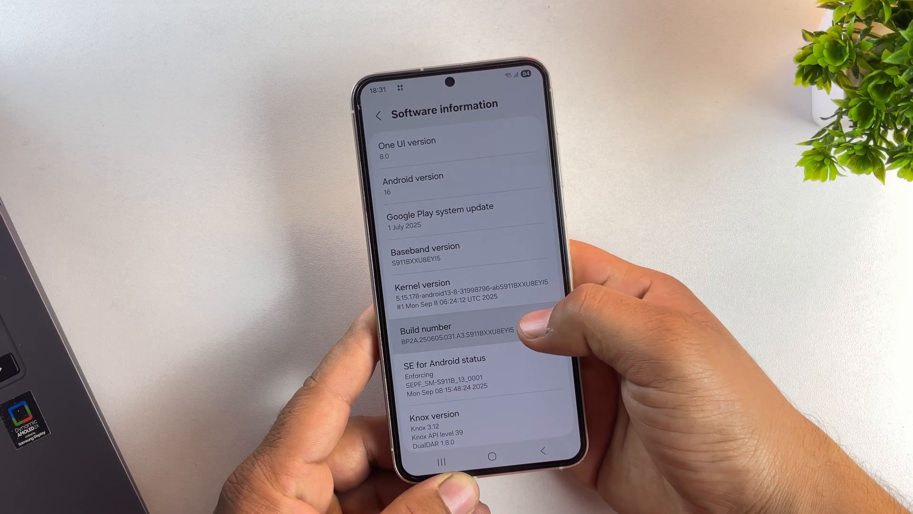
click(444, 334)
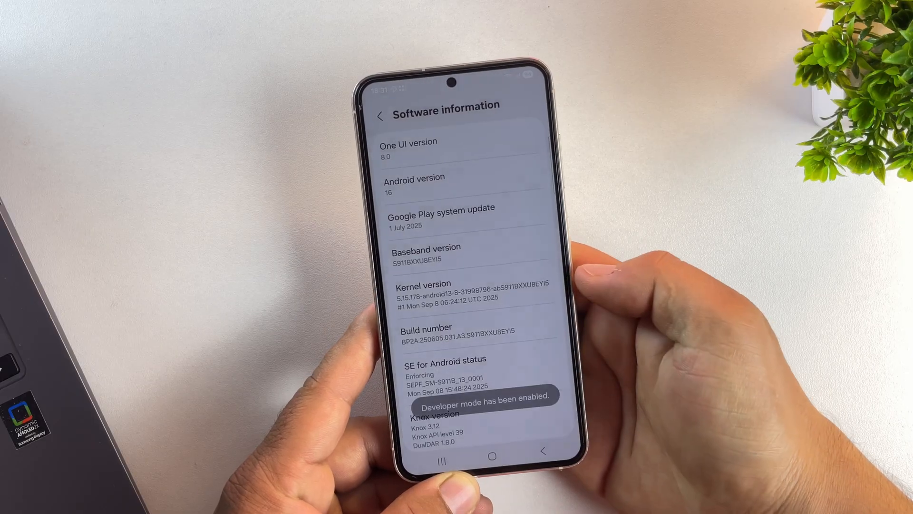
click(379, 115)
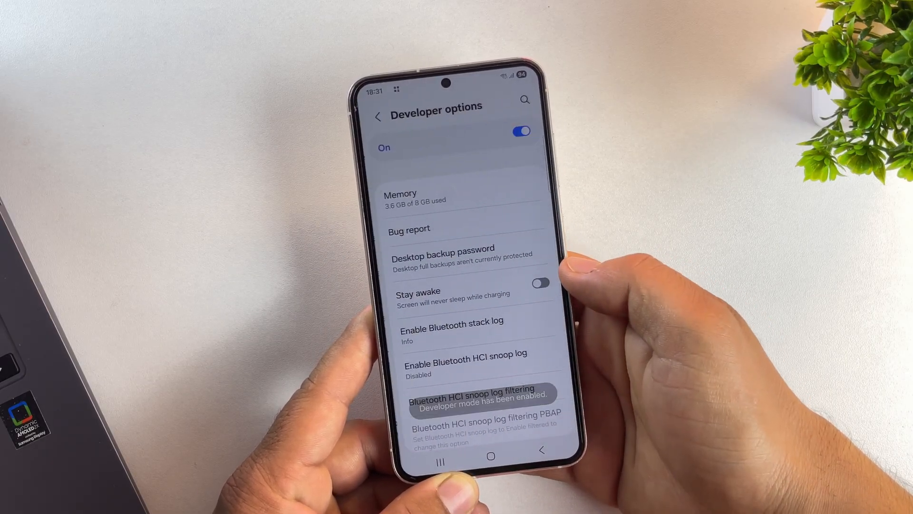
Turn on USB debugging under Debugging and confirm the Allow USB debugging prompt
scroll(down, 3)
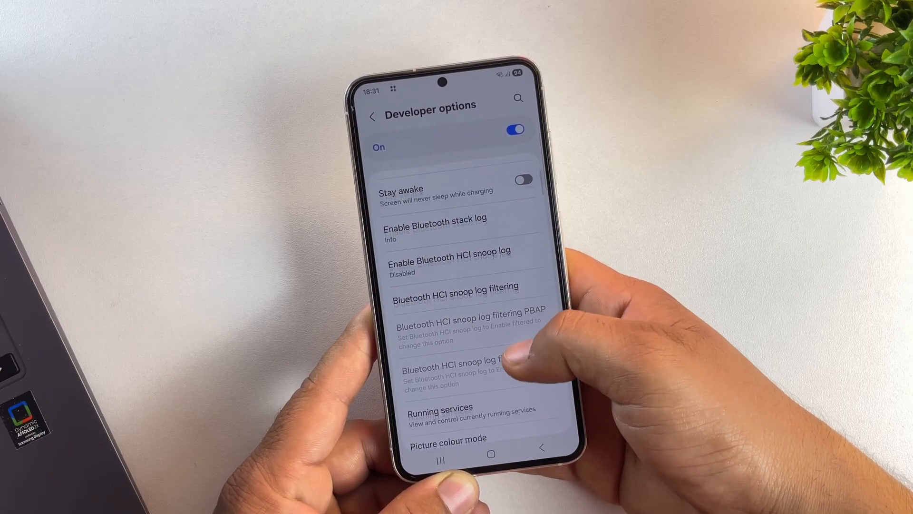
scroll(down, 3)
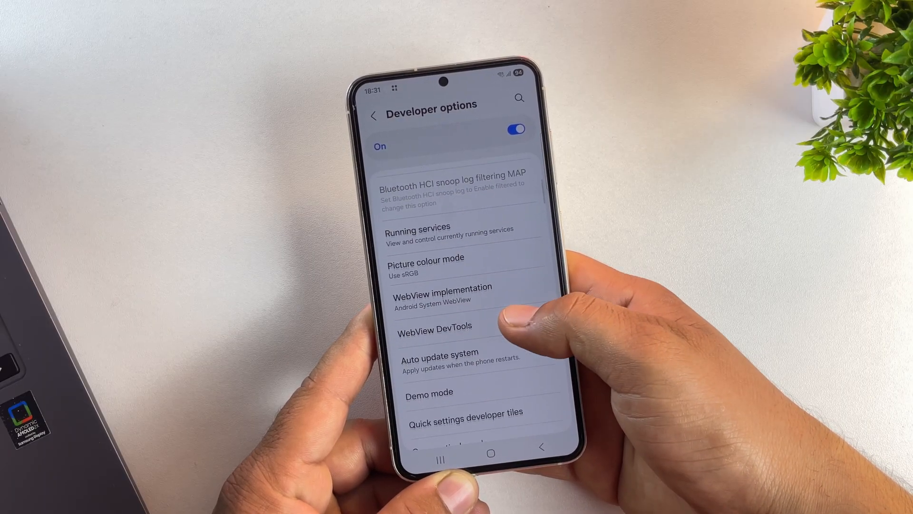
scroll(down, 3)
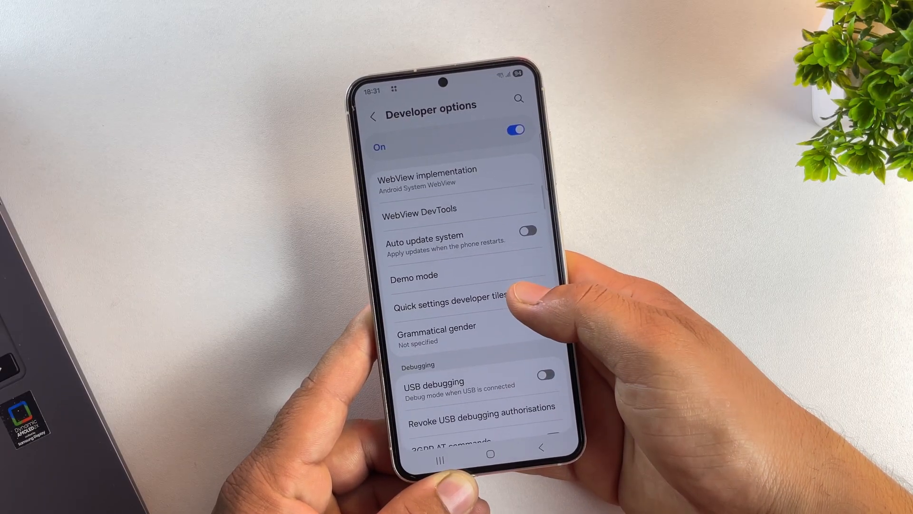
click(548, 374)
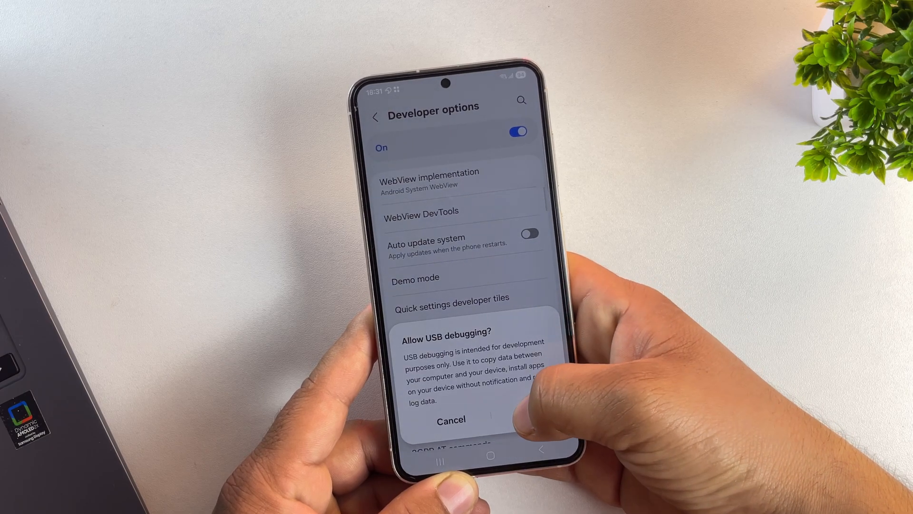
click(451, 419)
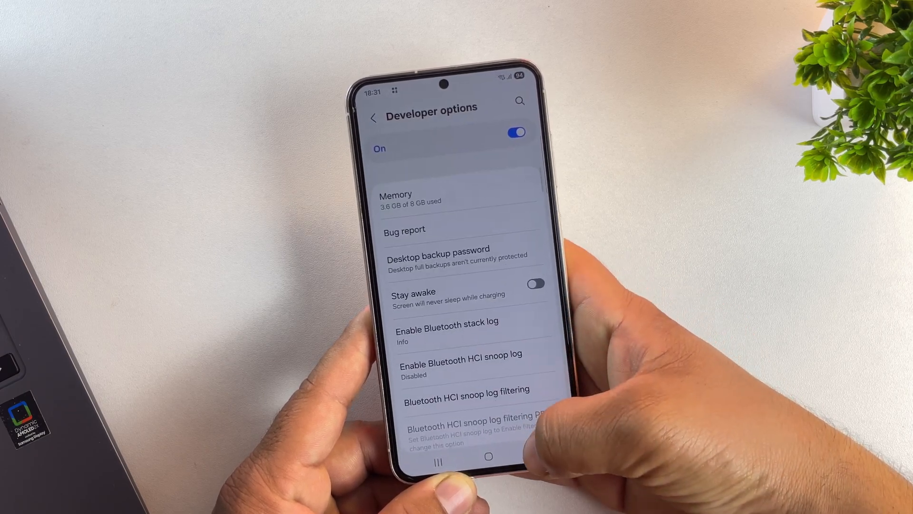
click(488, 457)
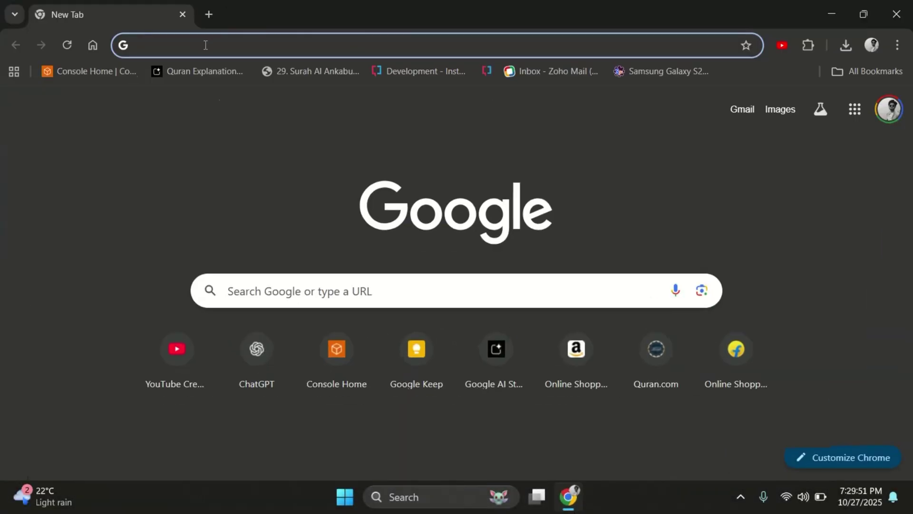
Load samfw.com in Chrome and go to Other tools > Check IMEI
text(sa)
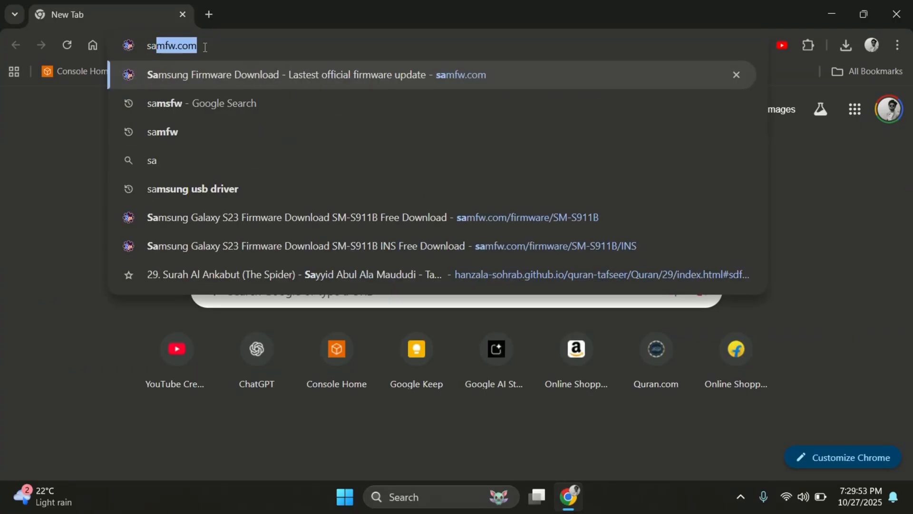
key(Enter)
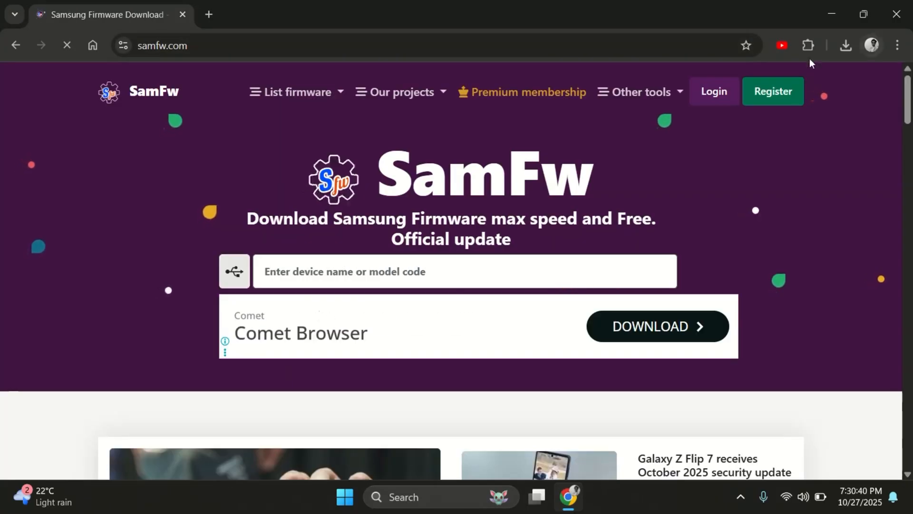
click(641, 91)
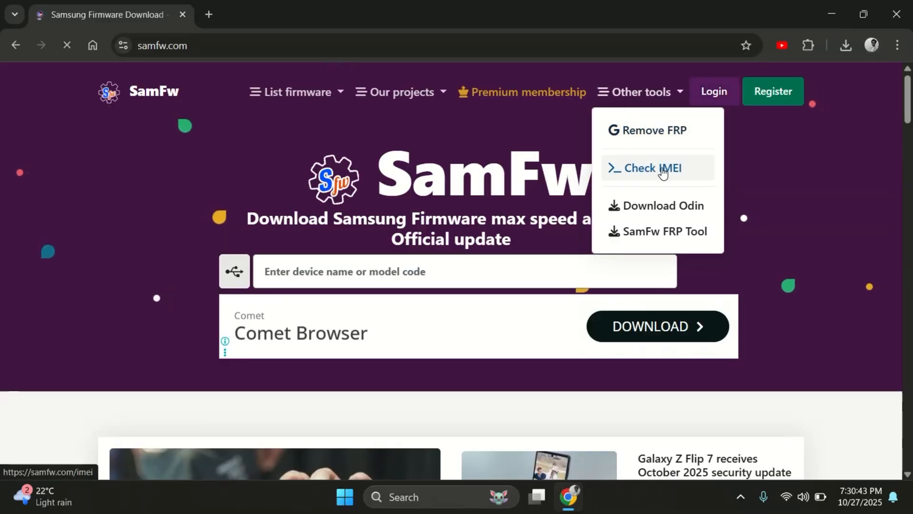
click(652, 168)
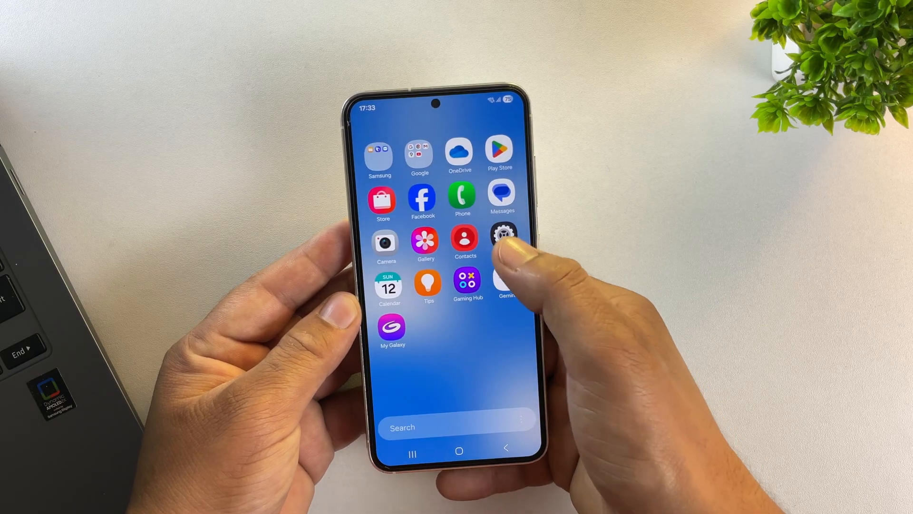
Open the Settings app from the phone's app drawer
click(500, 233)
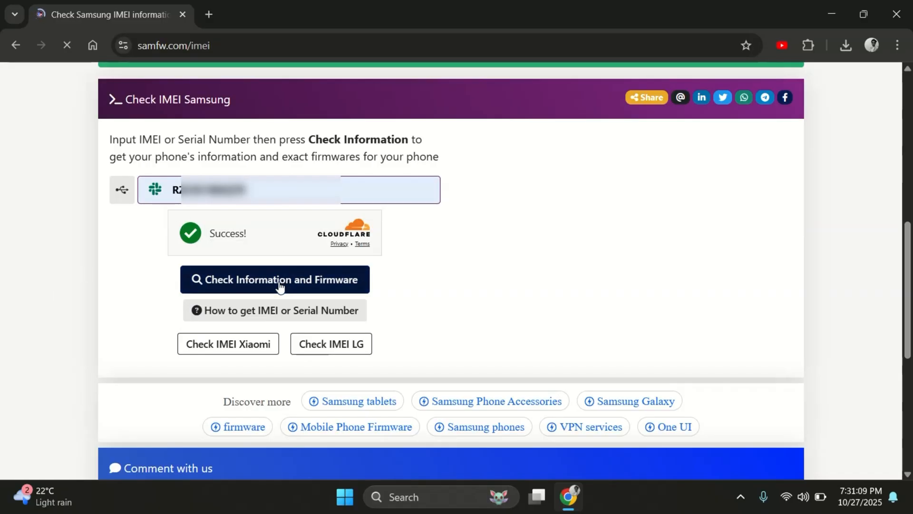
Run Check Information and Firmware for the serial number and scroll to the download options
click(275, 280)
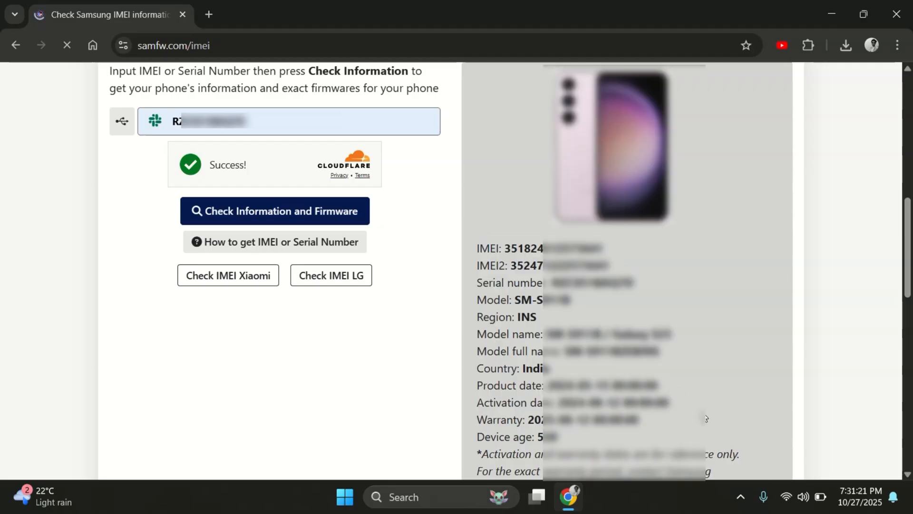
scroll(down, 3)
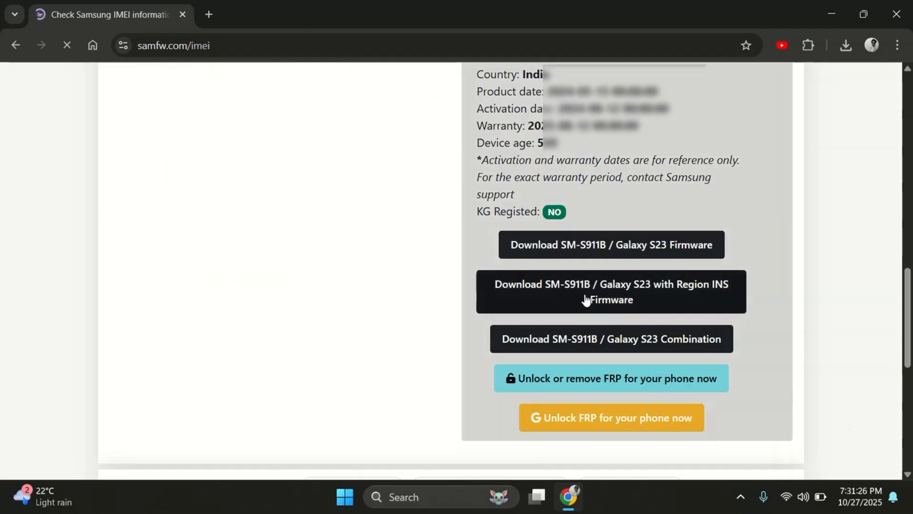
Open the SM-S911B region INS firmware list and scroll to its 37-build table
click(611, 291)
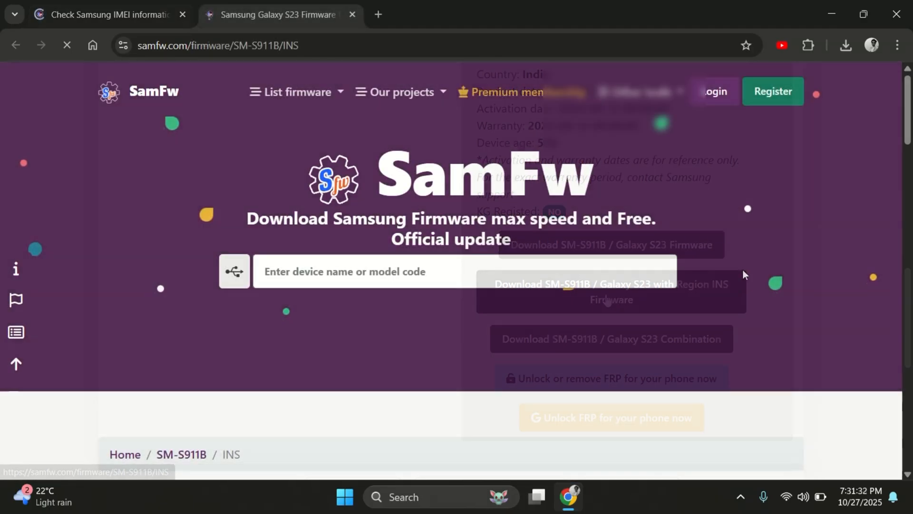
scroll(down, 3)
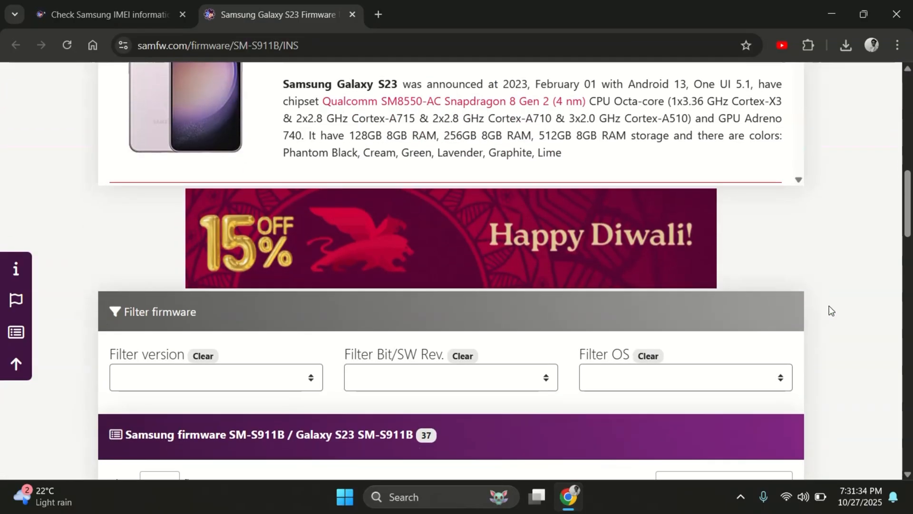
scroll(down, 3)
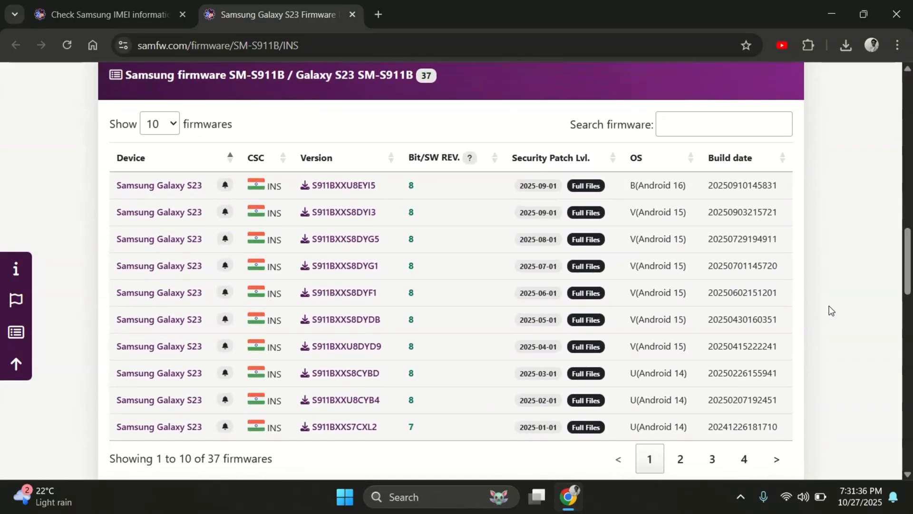